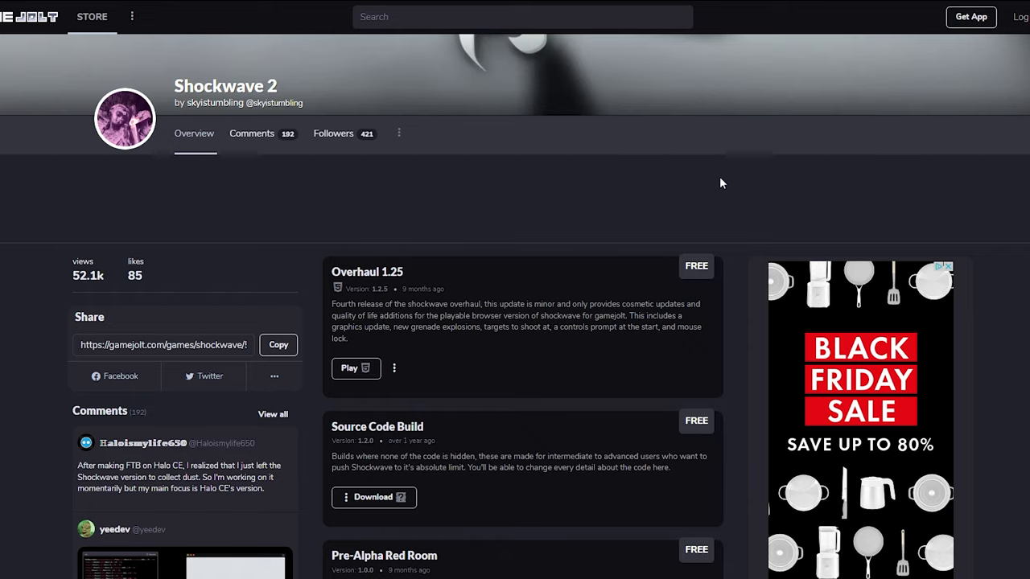
- Play the Overhaul 1.25 build of Shockwave 2 in the browser player
click(350, 368)
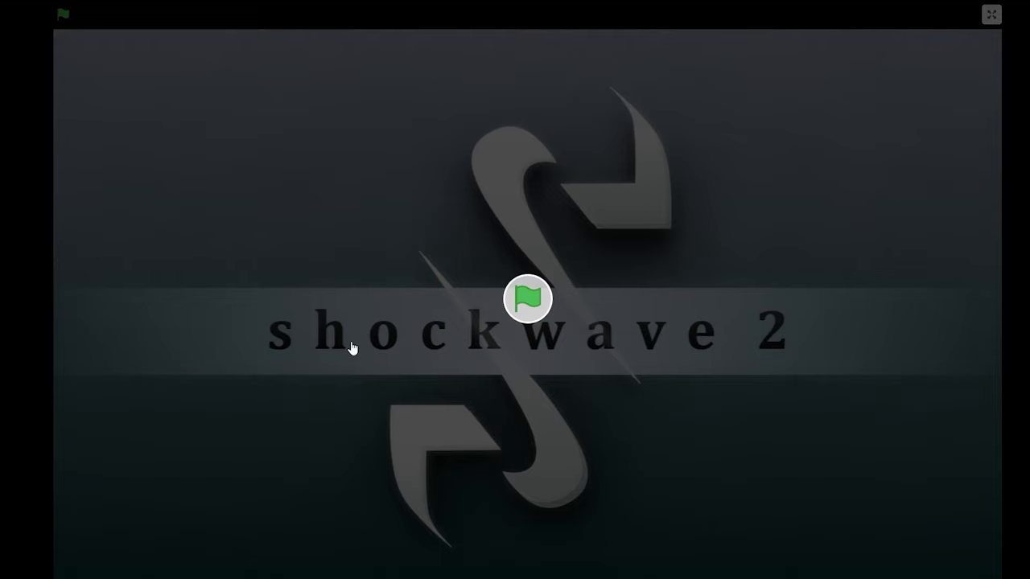